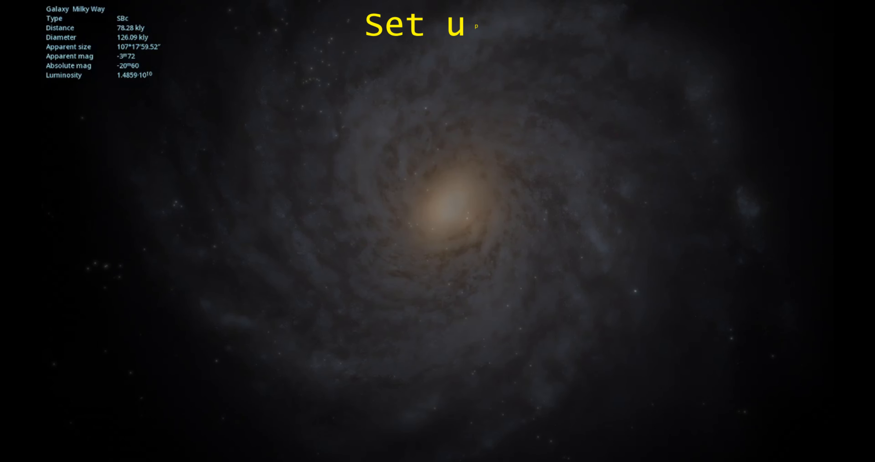
pyautogui.write('p')
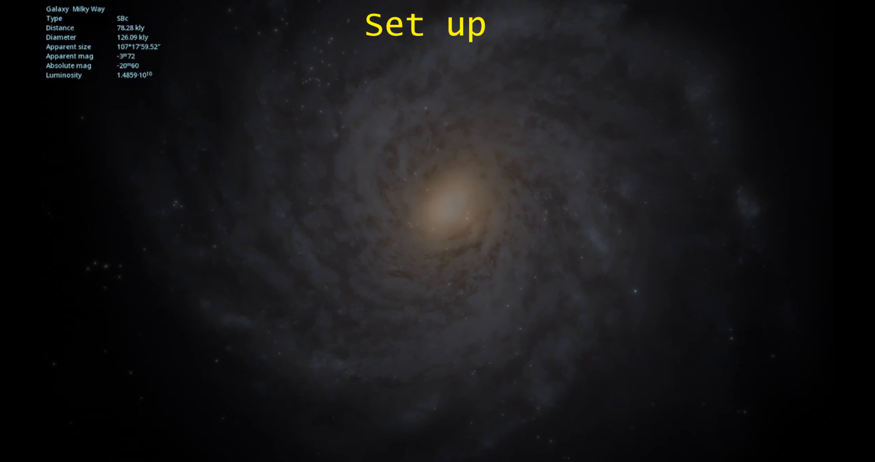